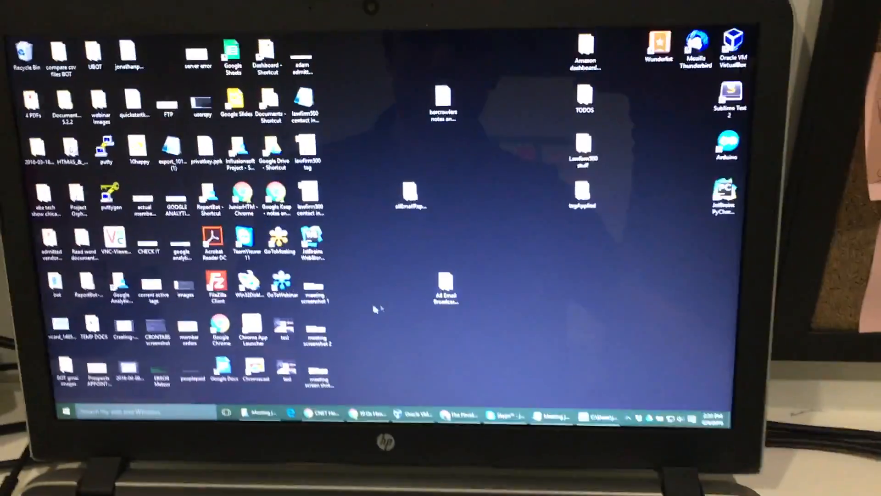
# Step: Search the Start menu for 'display' and launch the Display settings result
pyautogui.click(65, 410)
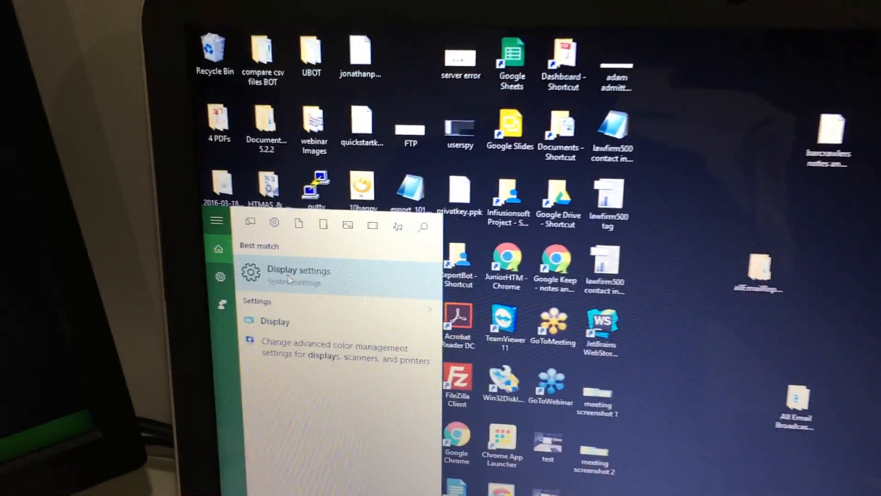
pyautogui.click(299, 270)
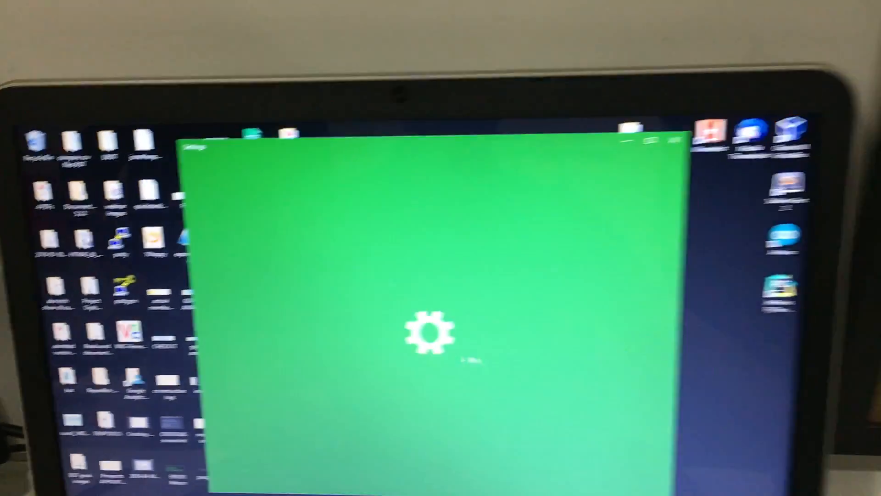